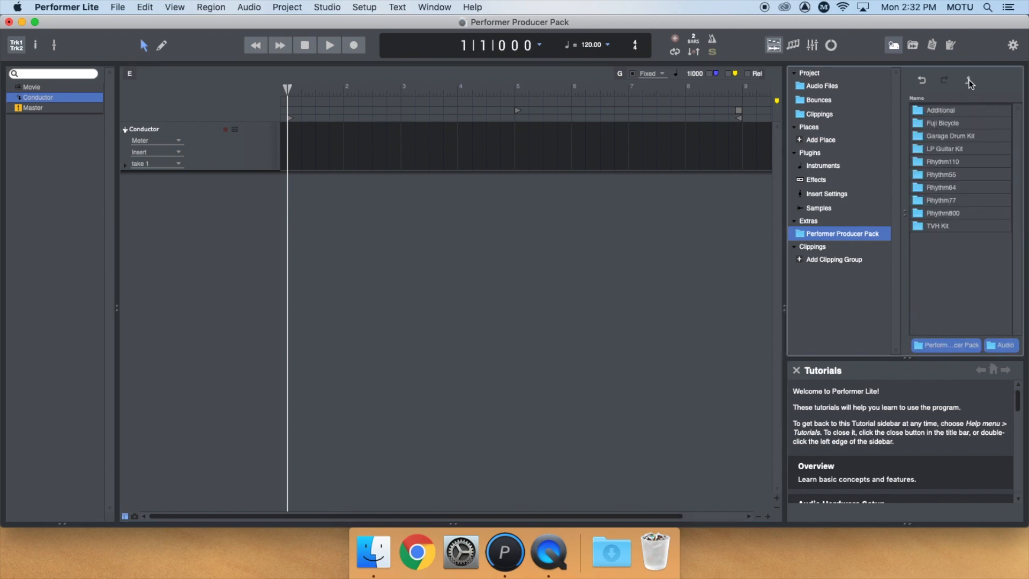
Choose Loose Groove 1.mid from the Producer Pack's MIDI Garage Drum Kit folder.
click(922, 80)
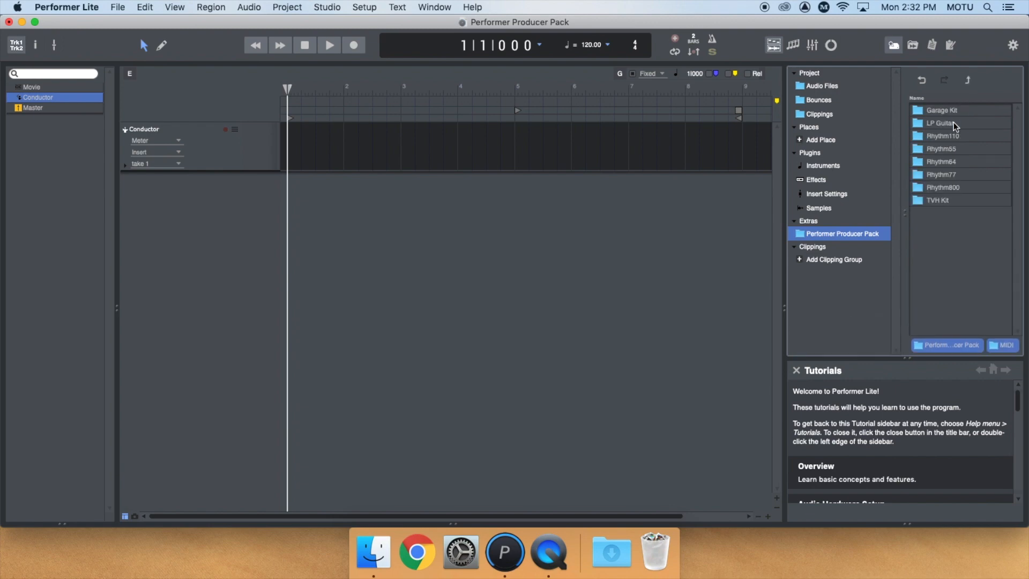
mouse_move(983, 114)
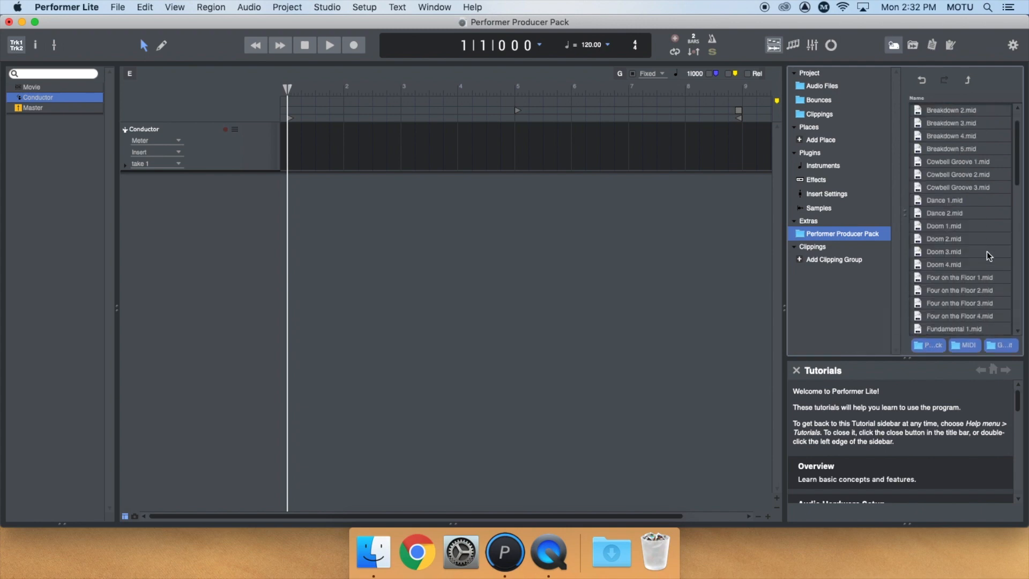
scroll(down, 3)
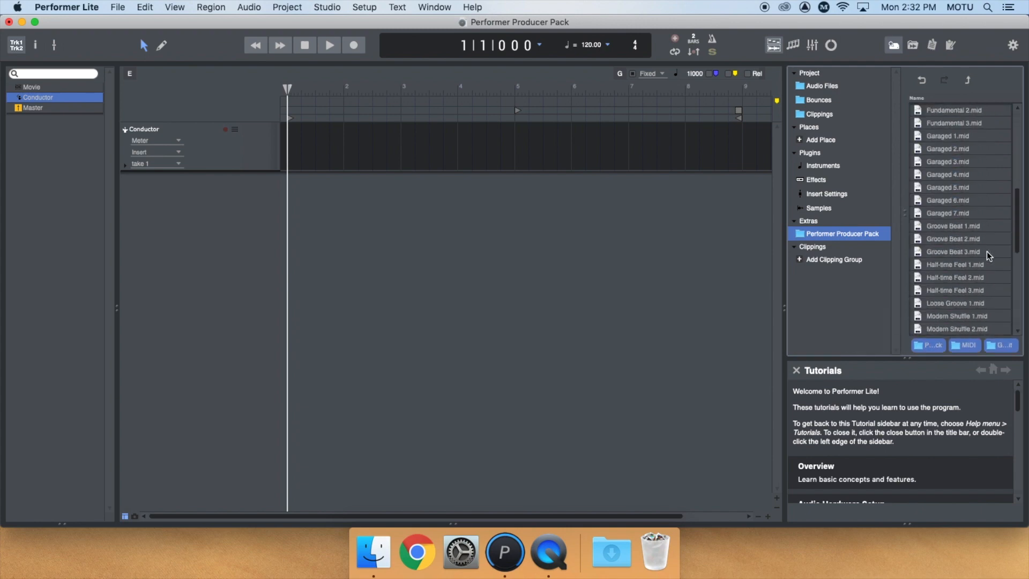
click(955, 250)
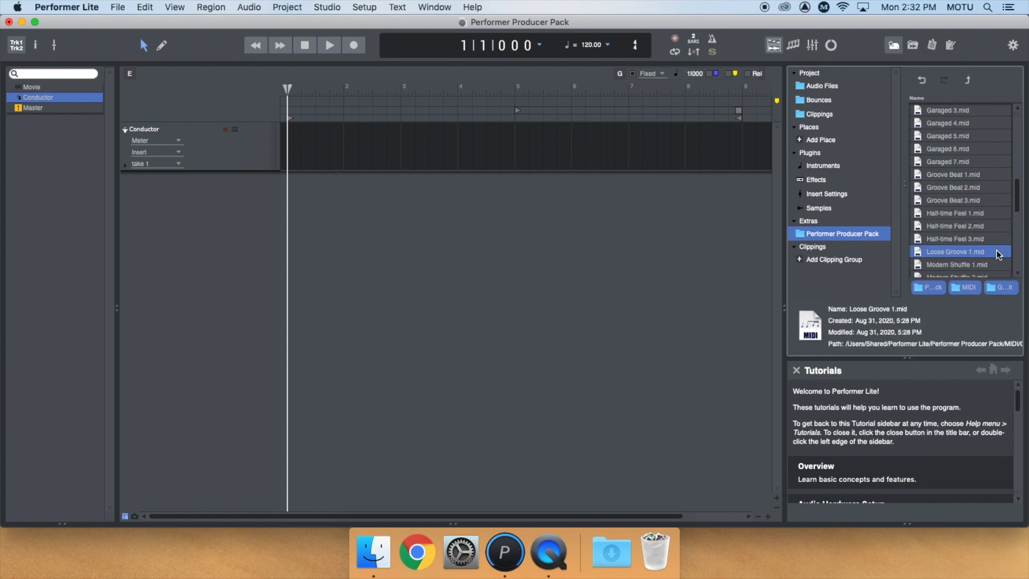
mouse_move(347, 63)
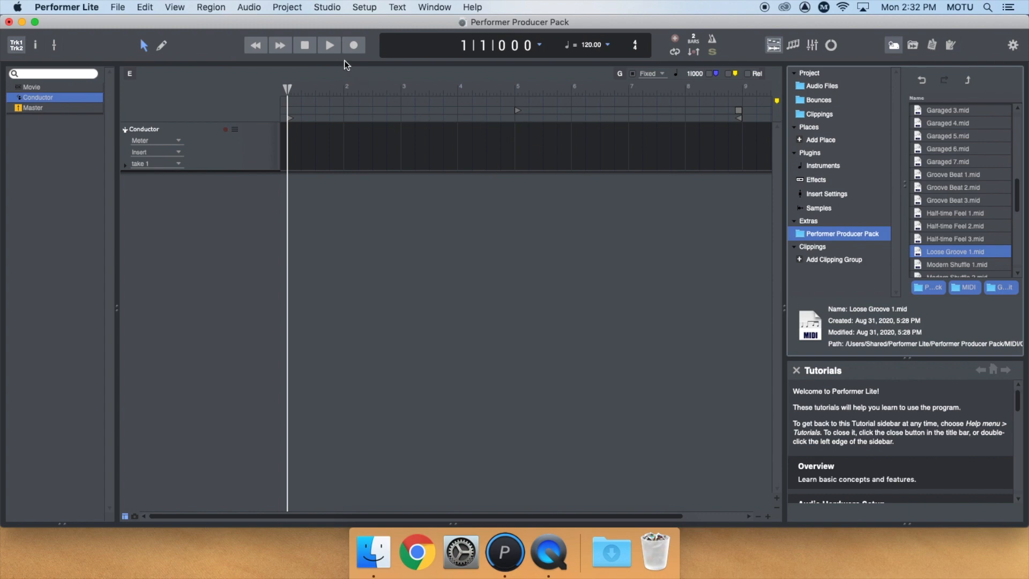
Add a Model12 (stereo) instrument track via Project > Add Track and load Studio Kit_loud.
click(287, 7)
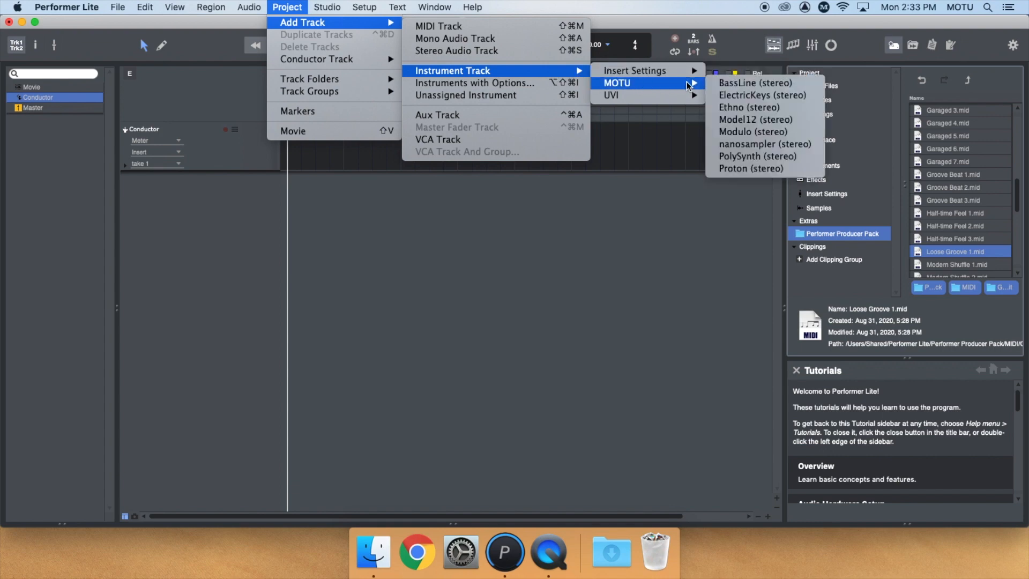
mouse_move(754, 119)
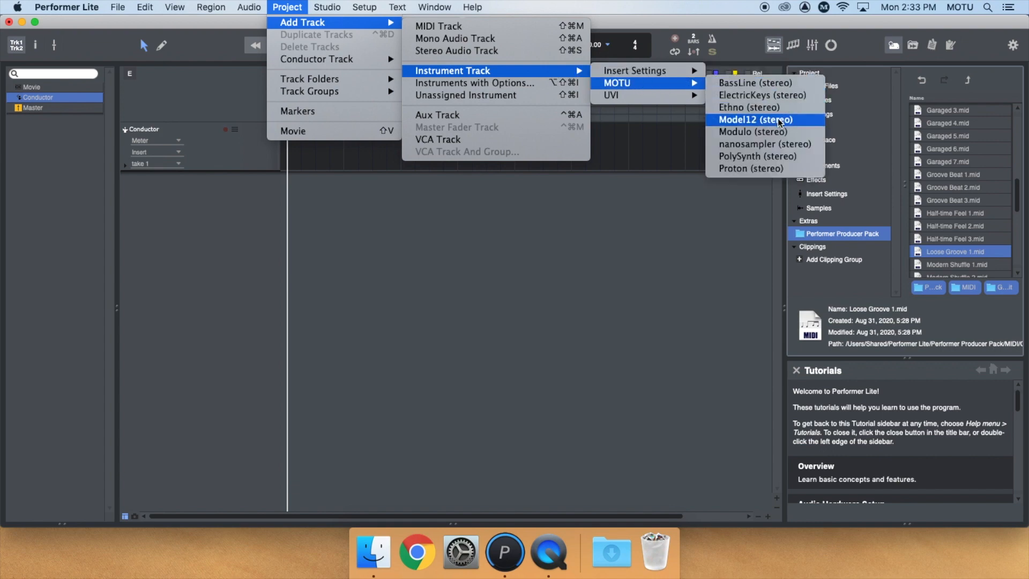
click(755, 119)
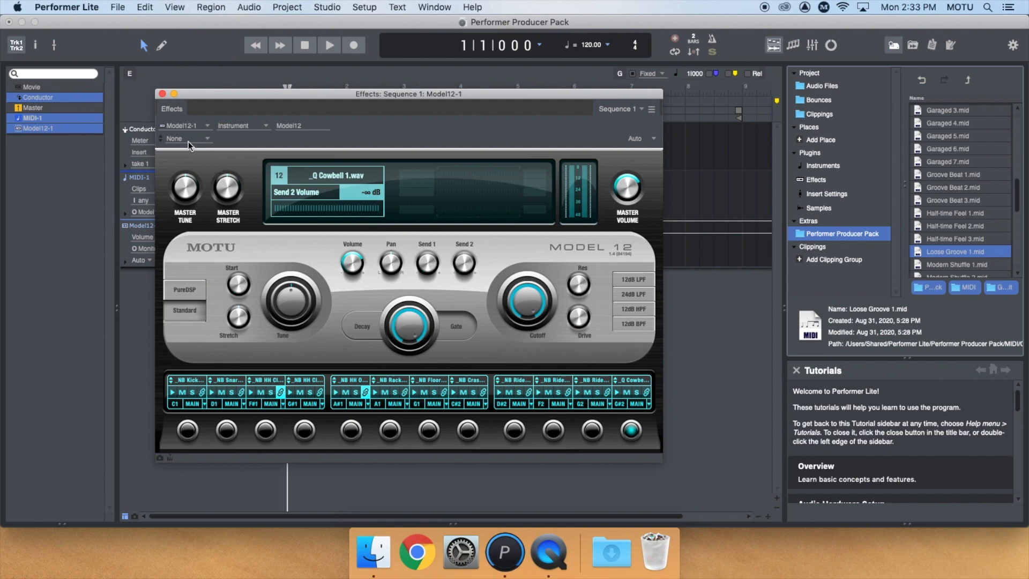
click(189, 138)
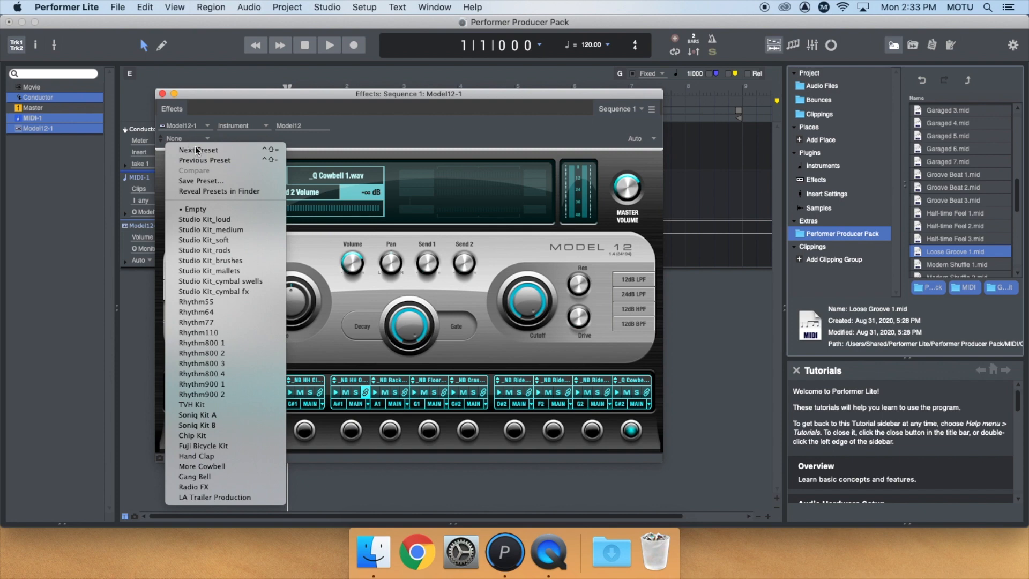
mouse_move(223, 219)
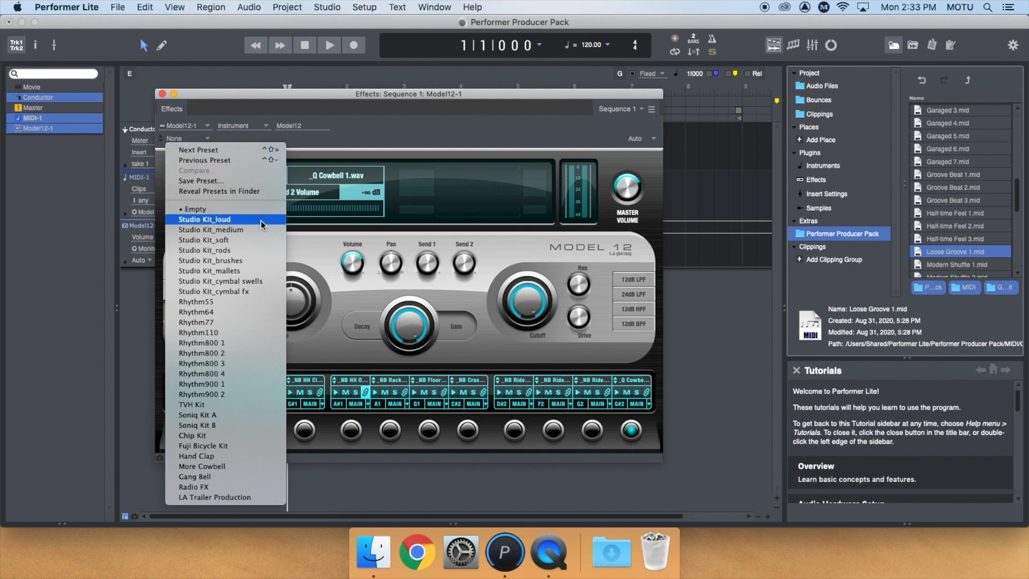
click(204, 219)
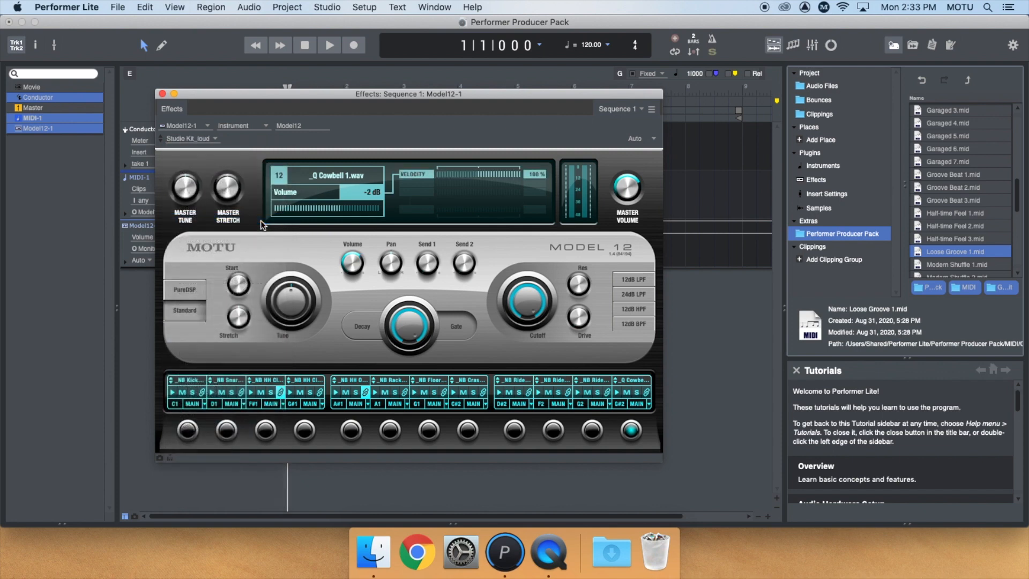
click(163, 94)
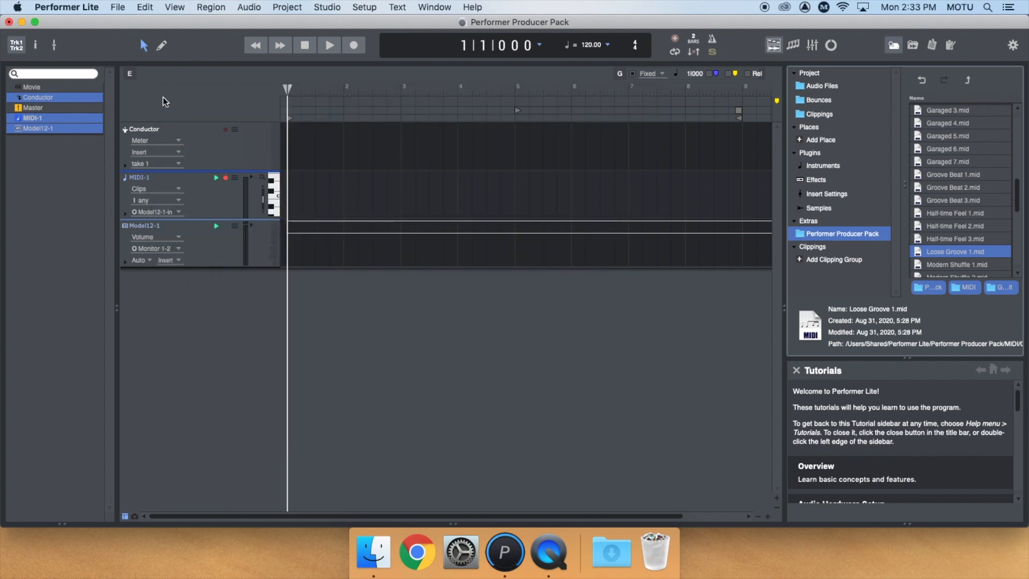
mouse_move(903, 258)
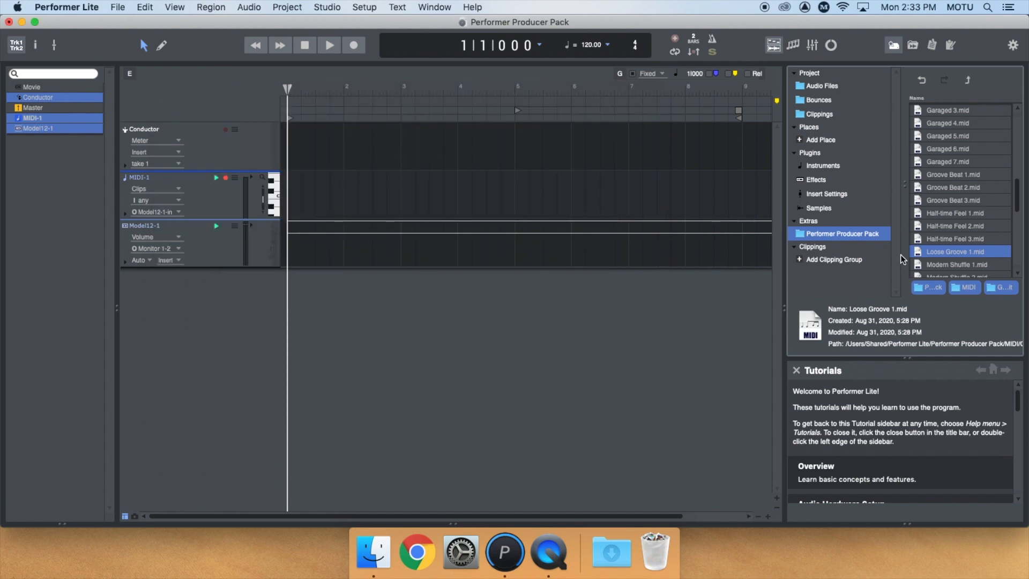
mouse_move(995, 258)
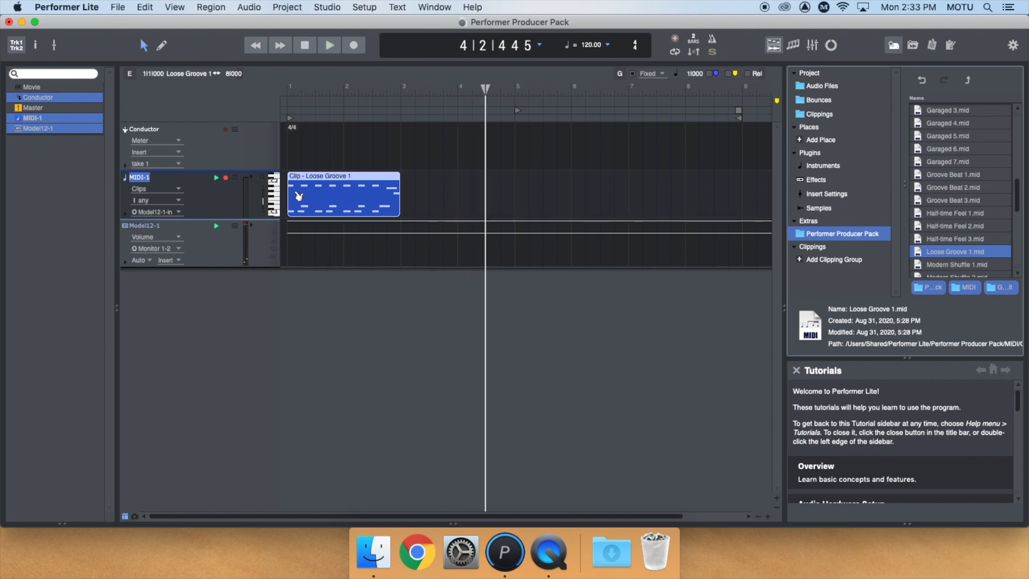
Delete the repeated B♭1 hits from the Loose Groove 1 clip in the Clip Editor.
double_click(334, 195)
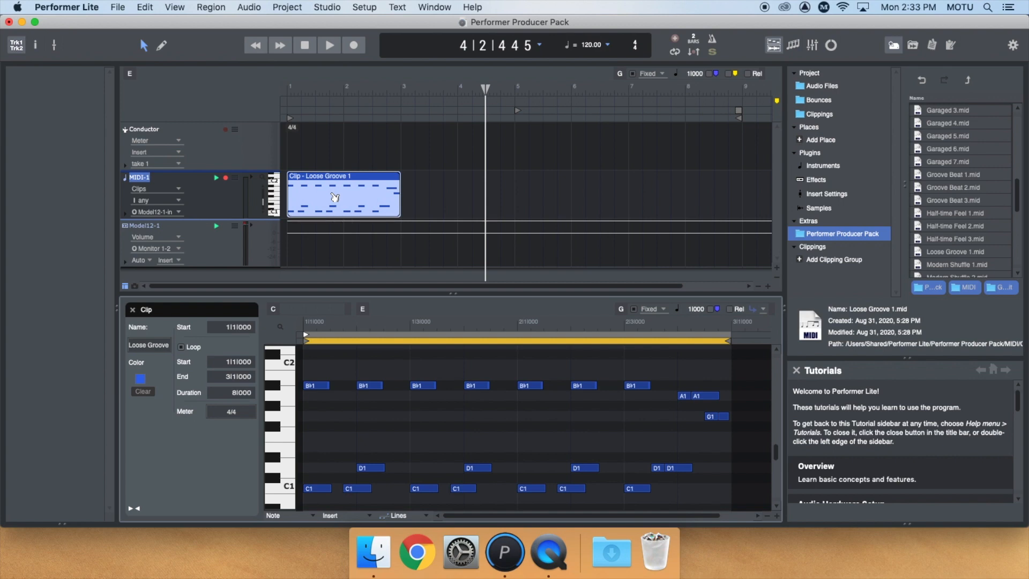
click(315, 385)
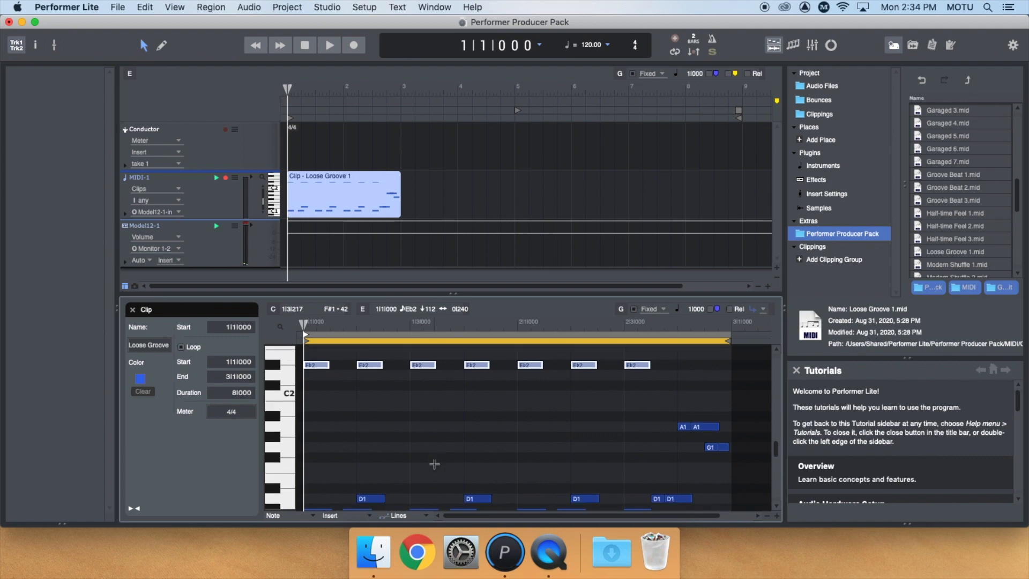
scroll(down, 3)
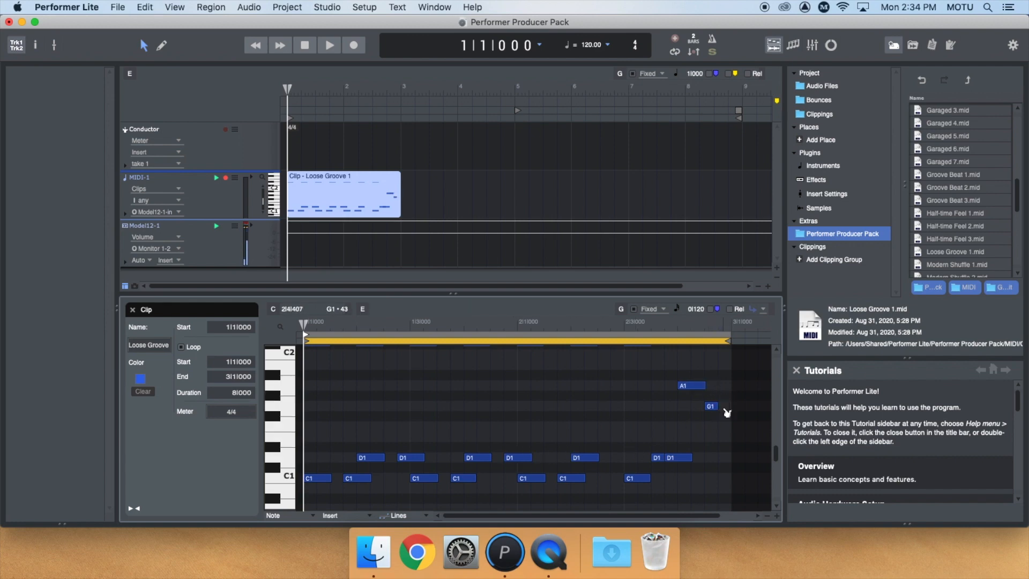
click(328, 45)
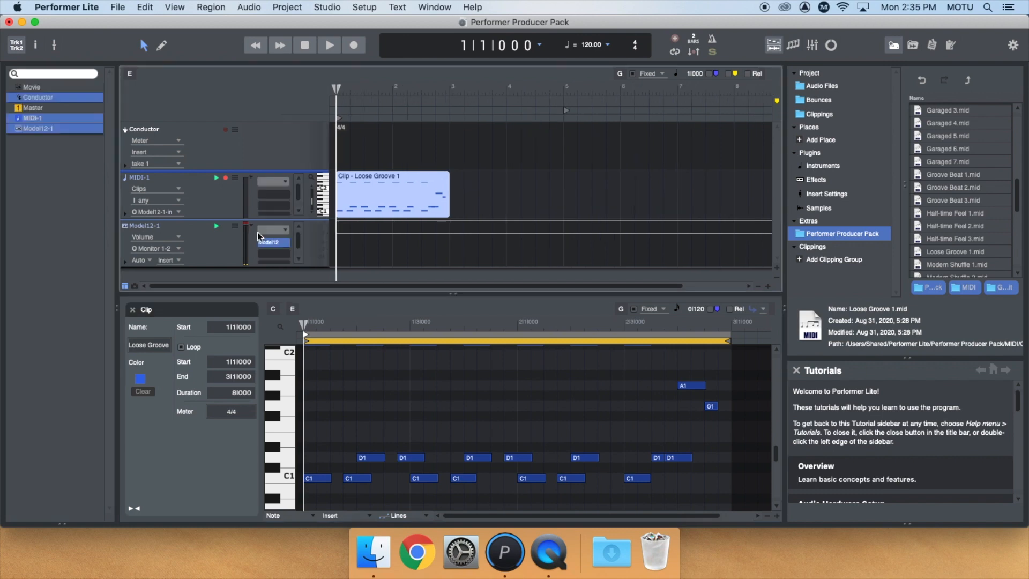
Load the Soniq Kit A preset into Model 12 and play the groove.
click(271, 243)
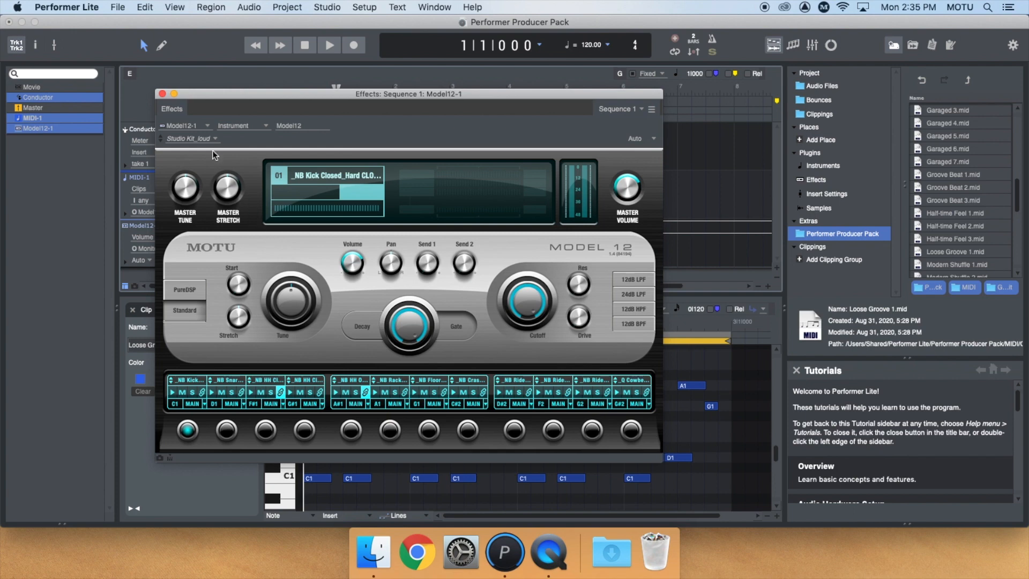
click(190, 138)
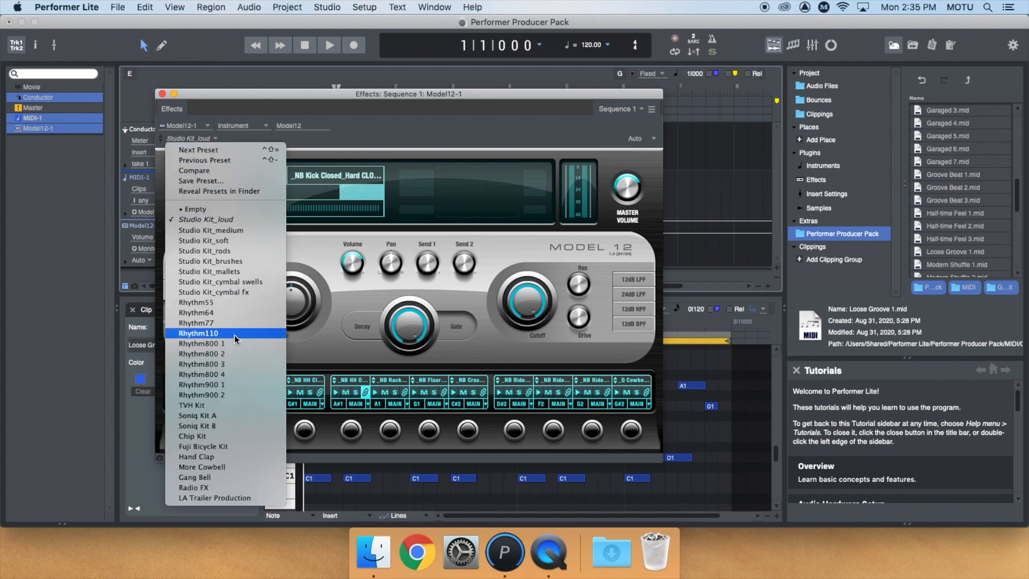
mouse_move(249, 419)
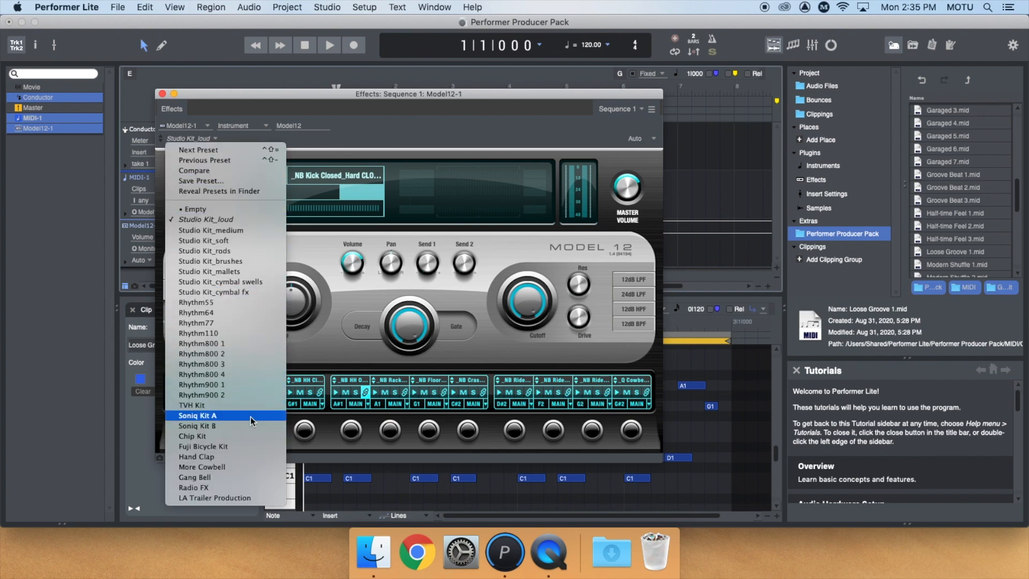
click(197, 416)
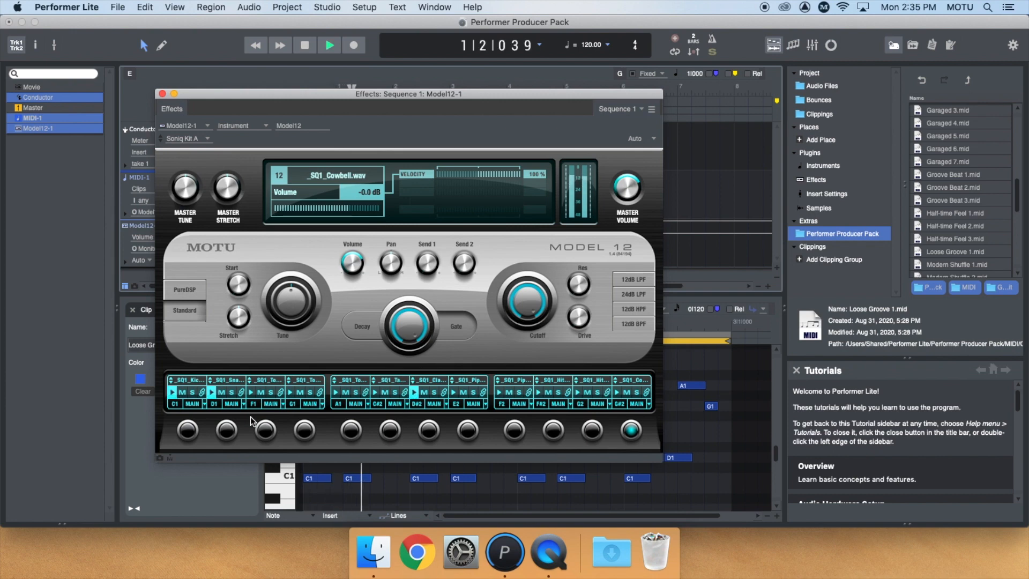
click(329, 45)
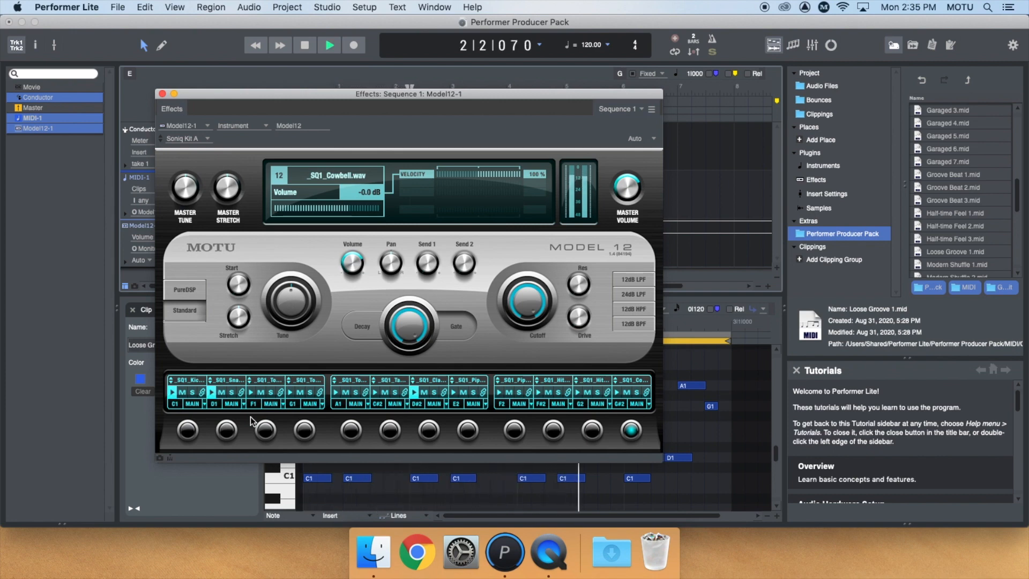
click(329, 45)
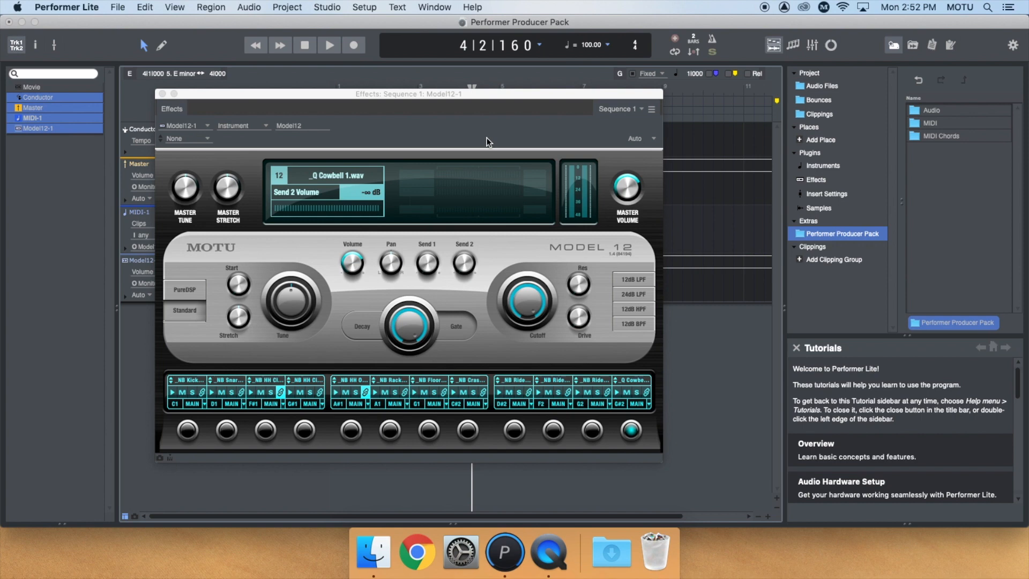
mouse_move(238, 150)
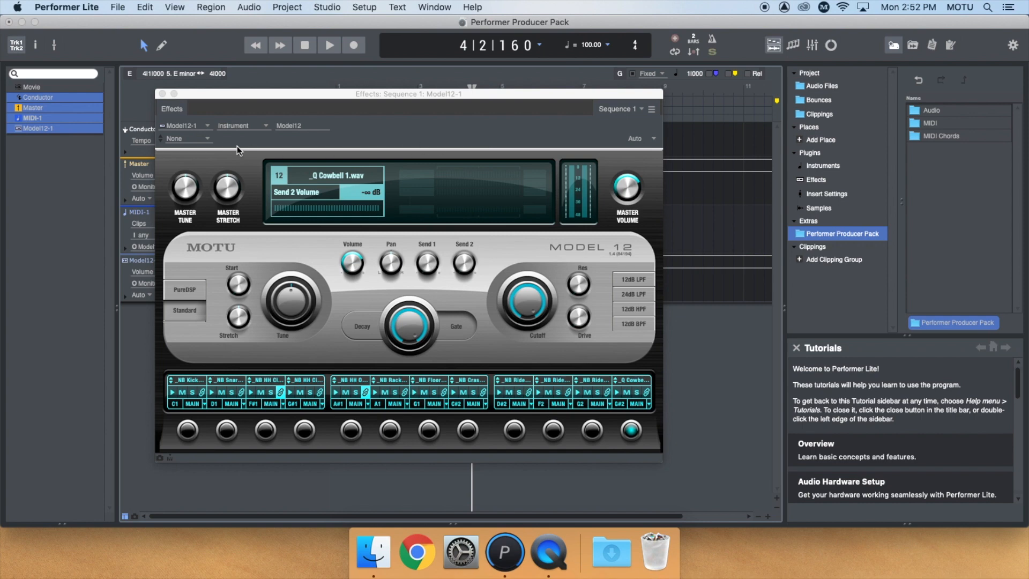
Load the Fuji Bicycle Kit preset into Model 12 and close its window.
click(187, 139)
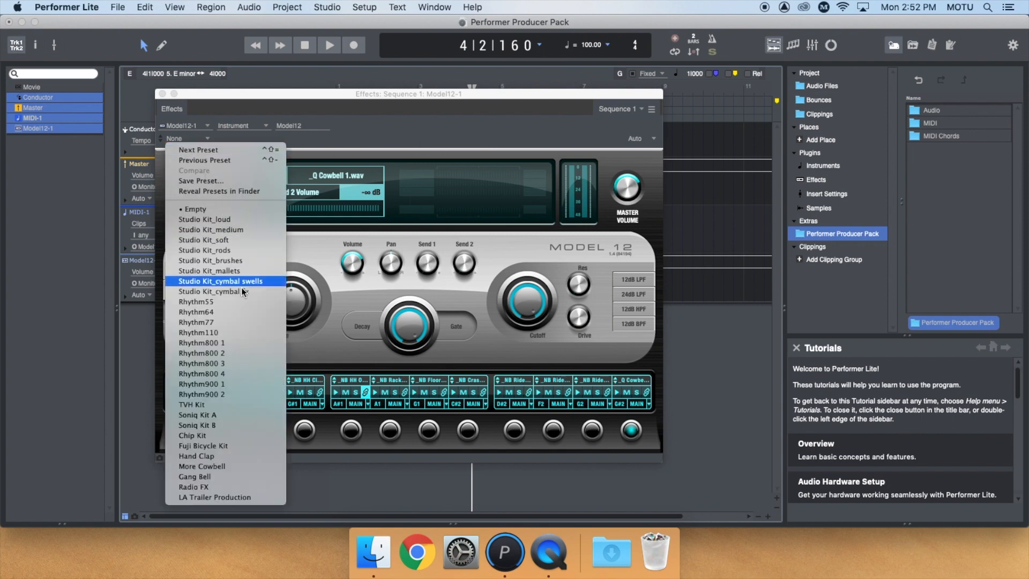
click(202, 449)
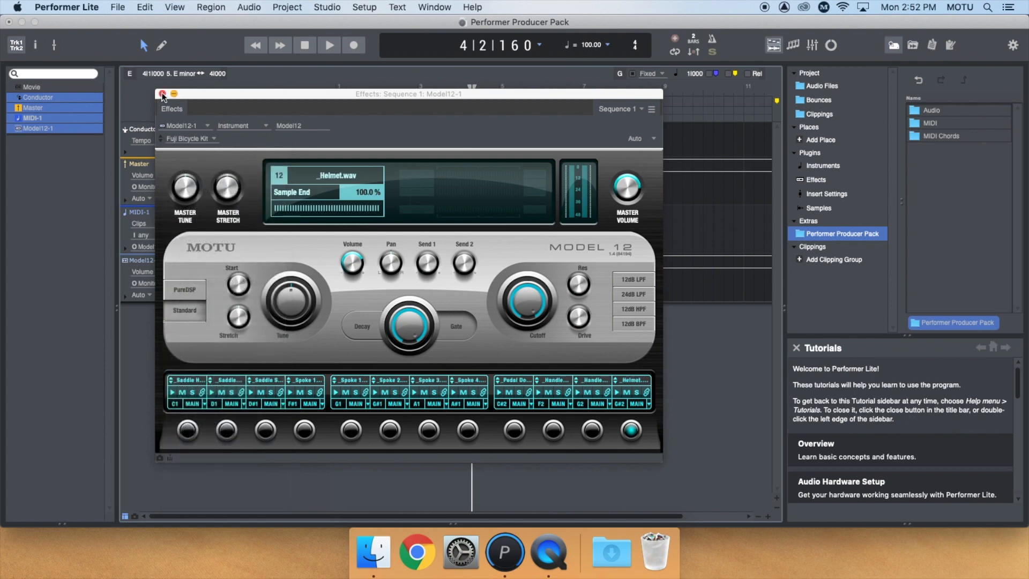
click(162, 94)
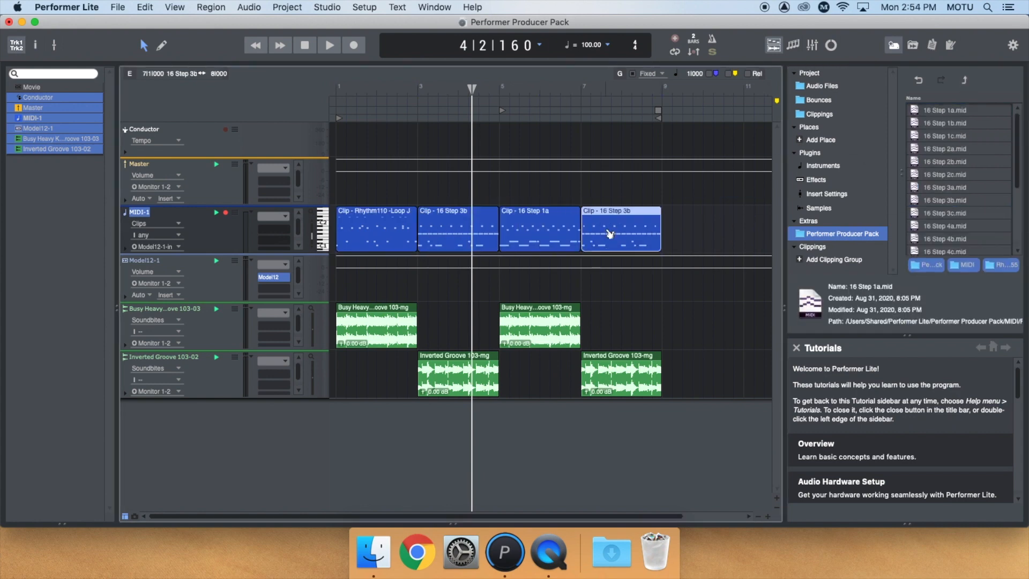
Play the MIDI drum clips together with the two audio groove tracks from the top.
click(328, 45)
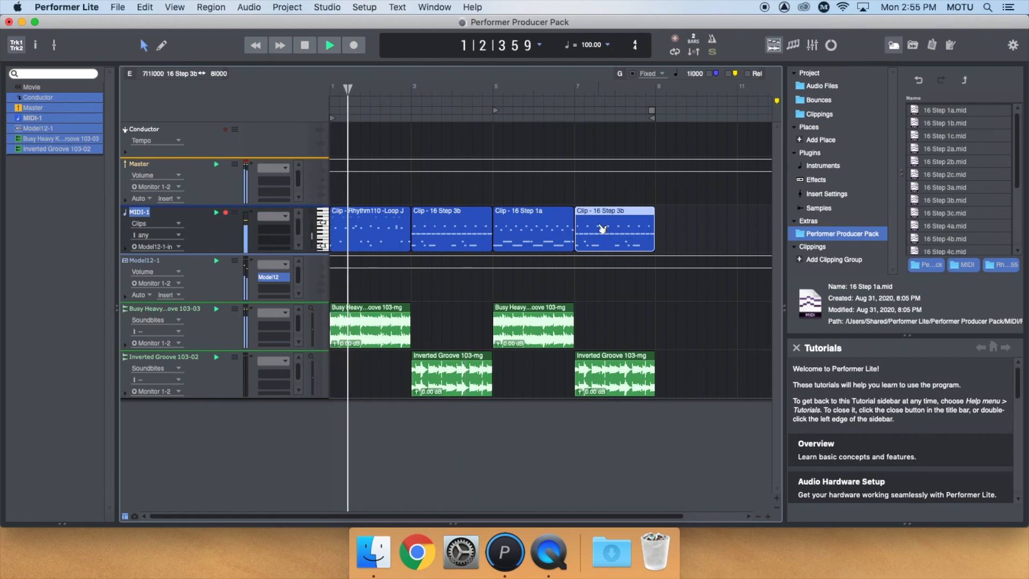